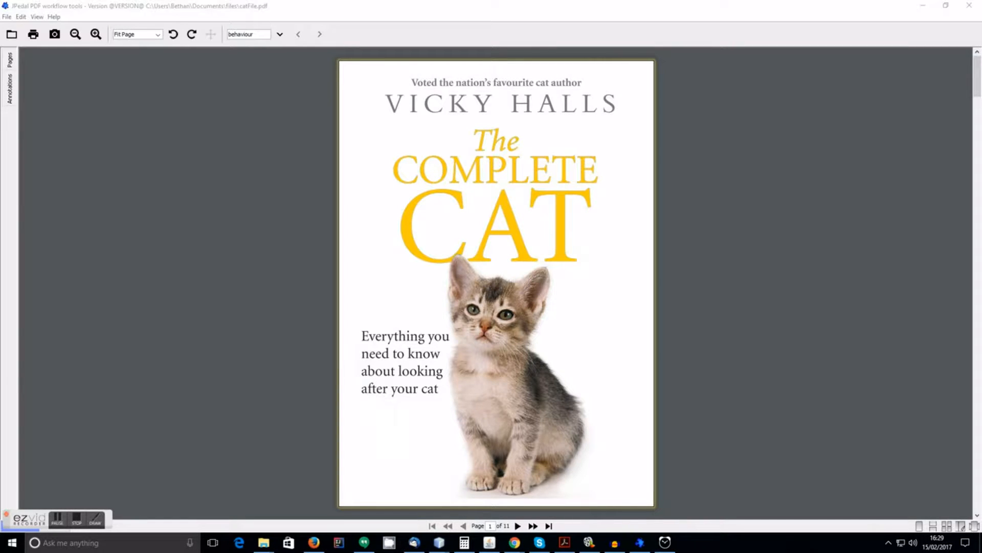
{"action": "mouse_move", "coordinate": [854, 202]}
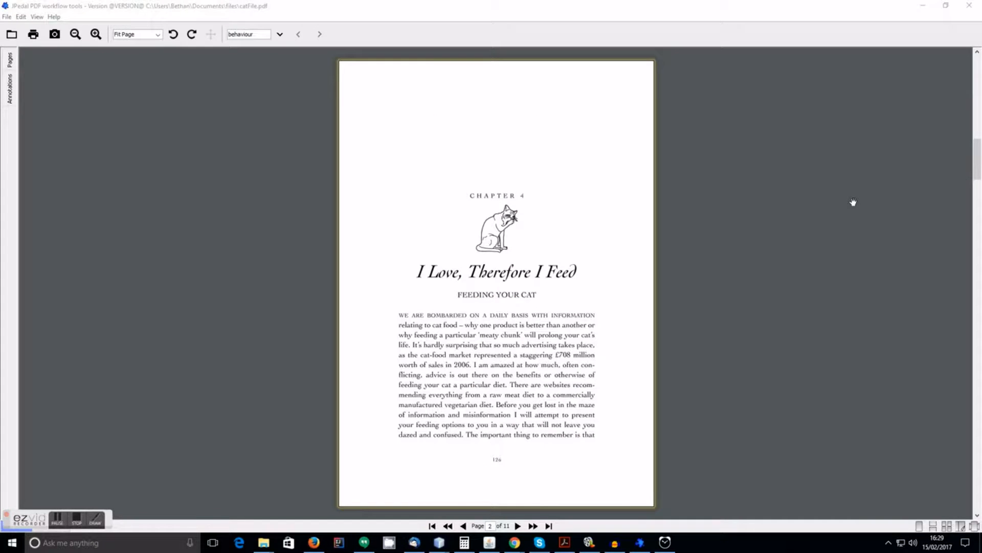
Step: Page forward from page 2 through page 3 to page 4, the cat close-up
{"action": "left_click", "coordinate": [533, 525]}
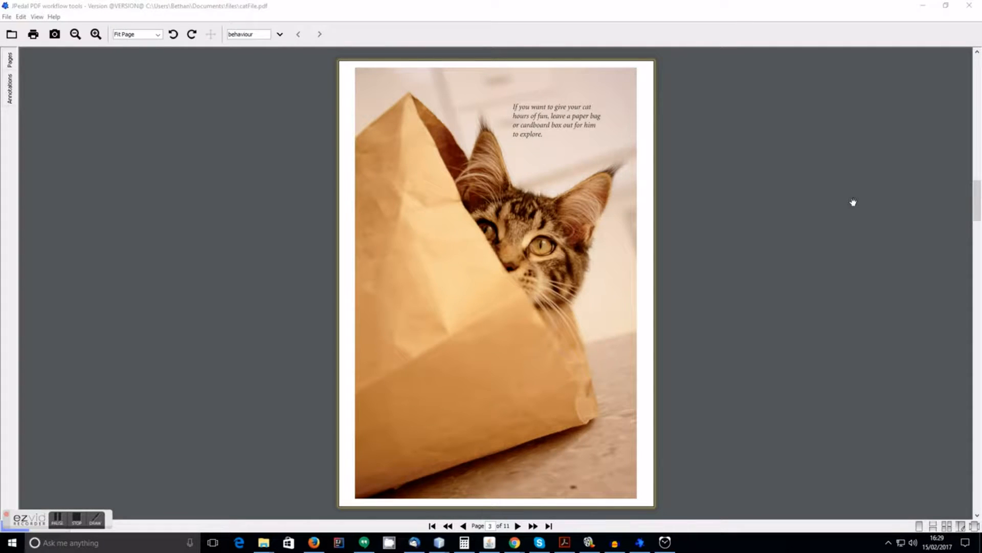
{"action": "left_click", "coordinate": [518, 528]}
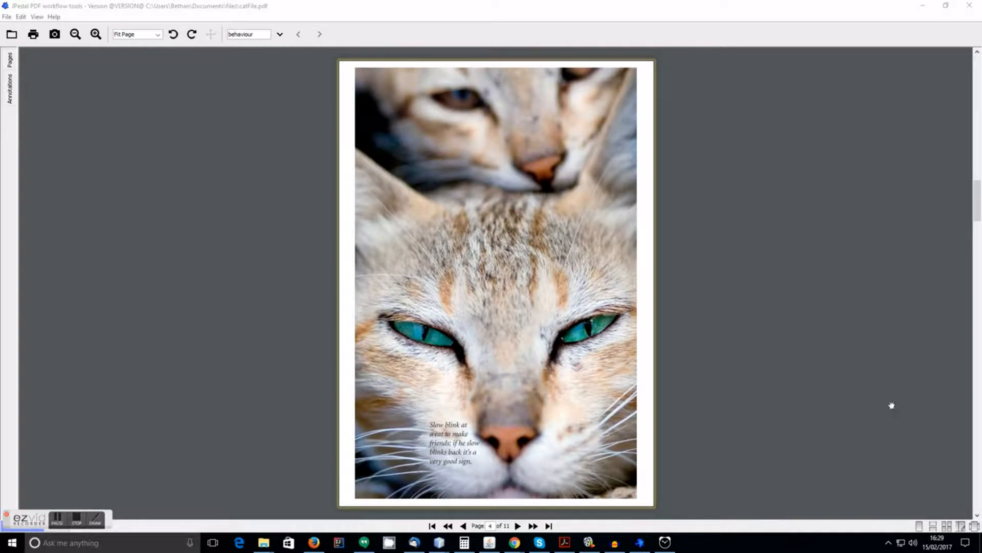
Step: Scroll down the continuous view past page 5's toxoplasmosis precautions to pages 6–7
{"action": "scroll", "scroll_direction": "down", "scroll_amount": 3}
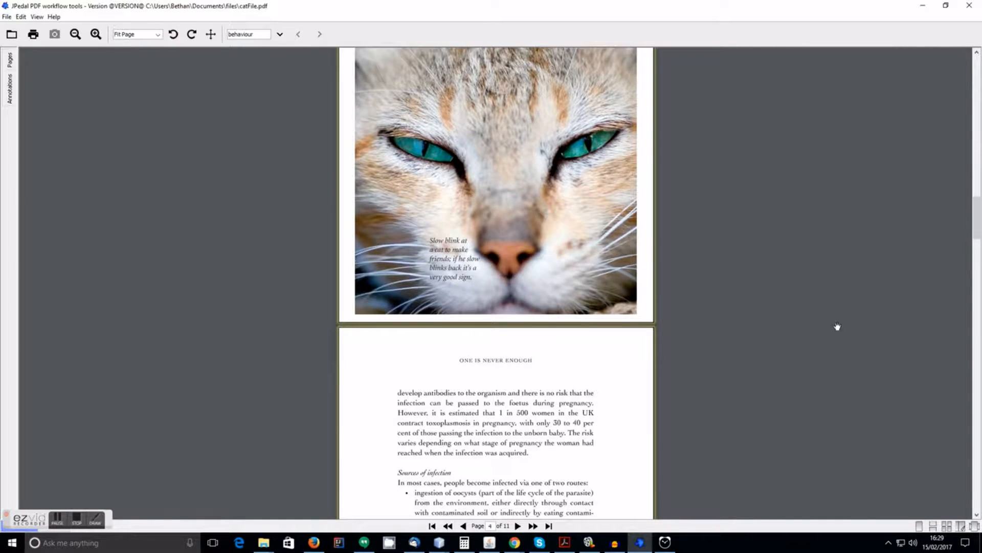
{"action": "scroll", "scroll_direction": "down", "scroll_amount": 3}
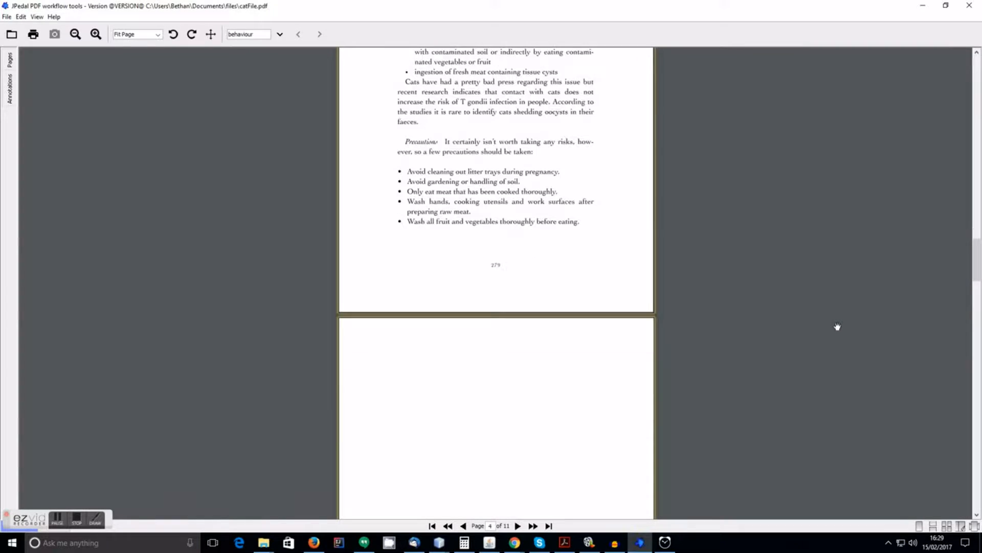
{"action": "scroll", "scroll_direction": "down", "scroll_amount": 3}
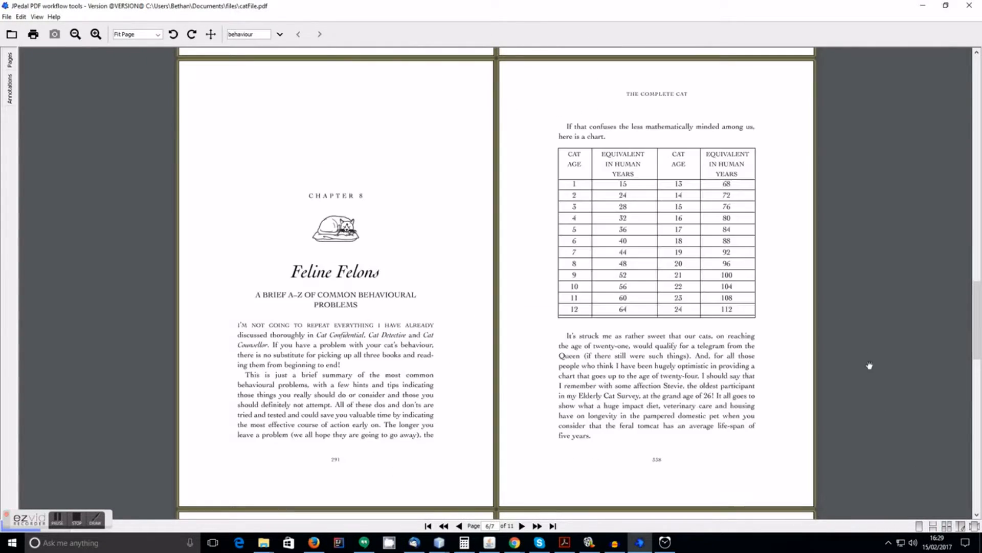
Step: Scroll down to the pages 8–9 twilight-years spread, nudging back up to frame it
{"action": "scroll", "scroll_direction": "down", "scroll_amount": 3}
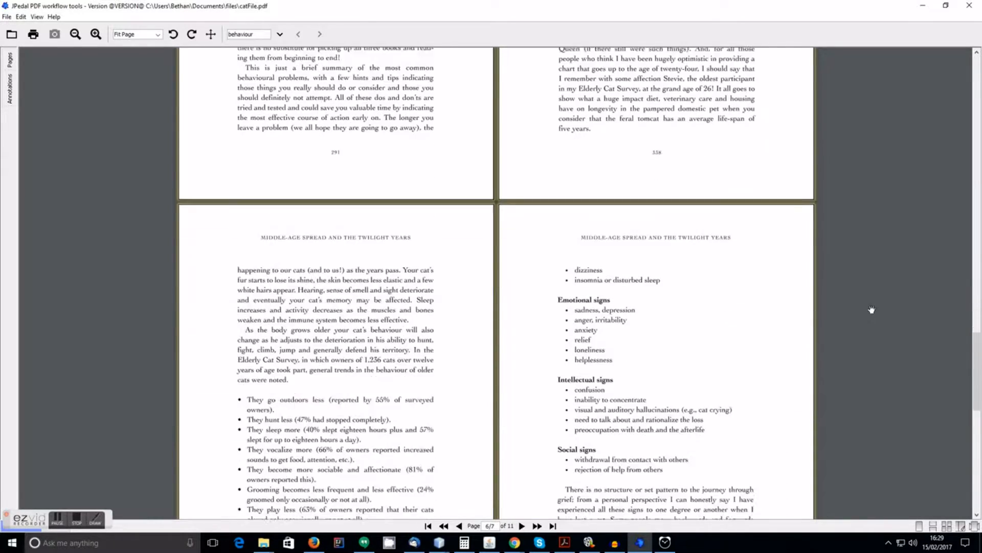
{"action": "scroll", "scroll_direction": "down", "scroll_amount": 3}
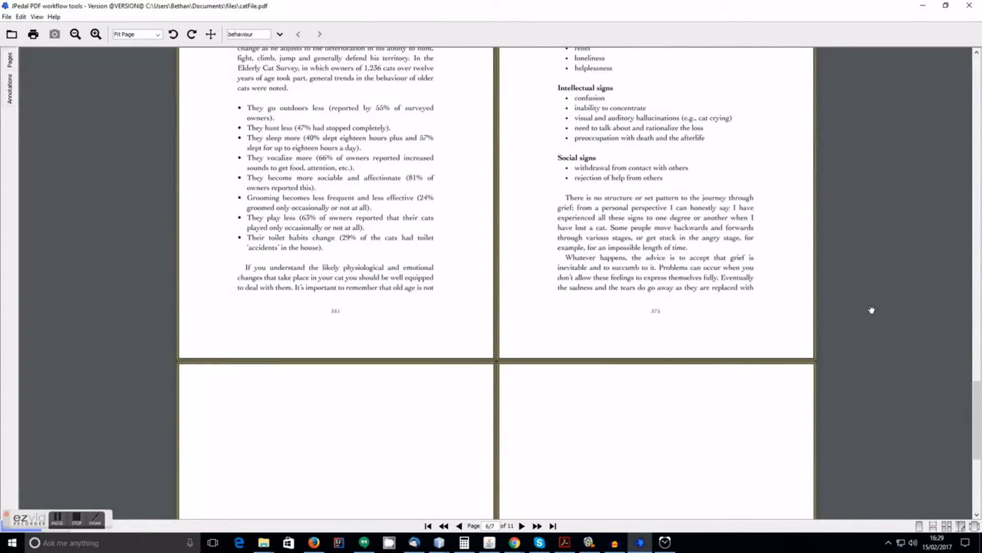
{"action": "scroll", "scroll_direction": "down", "scroll_amount": 3}
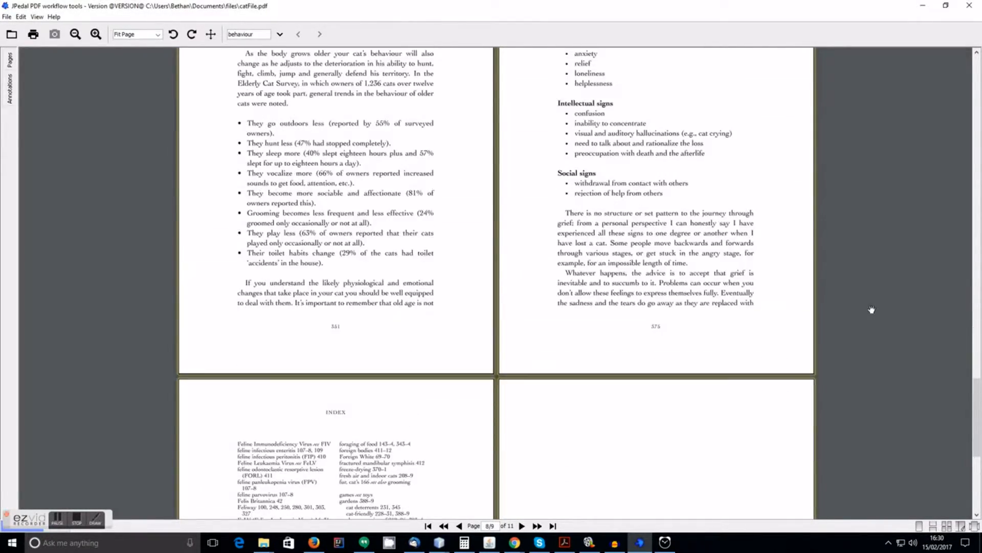
{"action": "scroll", "scroll_direction": "up", "scroll_amount": 3}
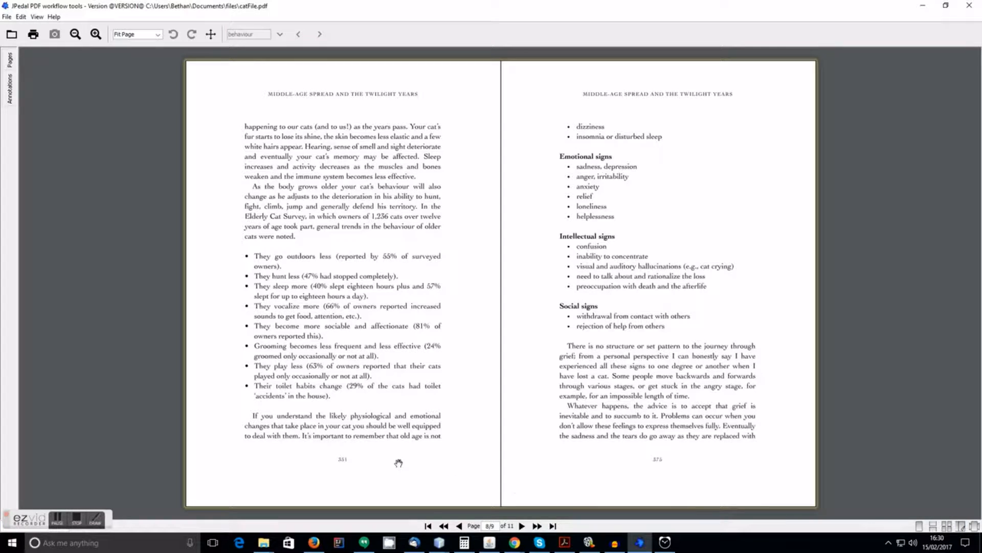
{"action": "mouse_move", "coordinate": [190, 502]}
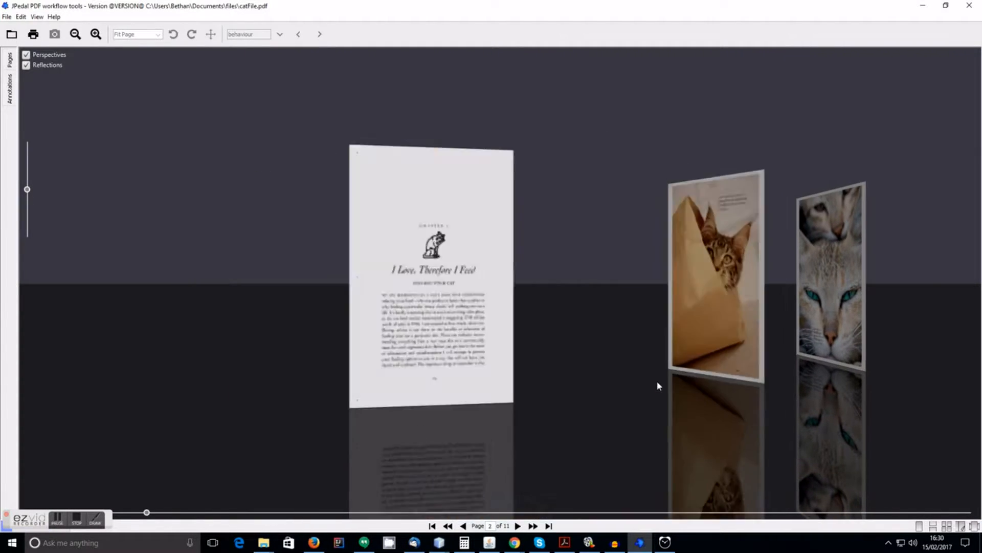
Step: Flip forward through the page flow, toggle perspective off and on, then return to single-page view
{"action": "left_click", "coordinate": [533, 526]}
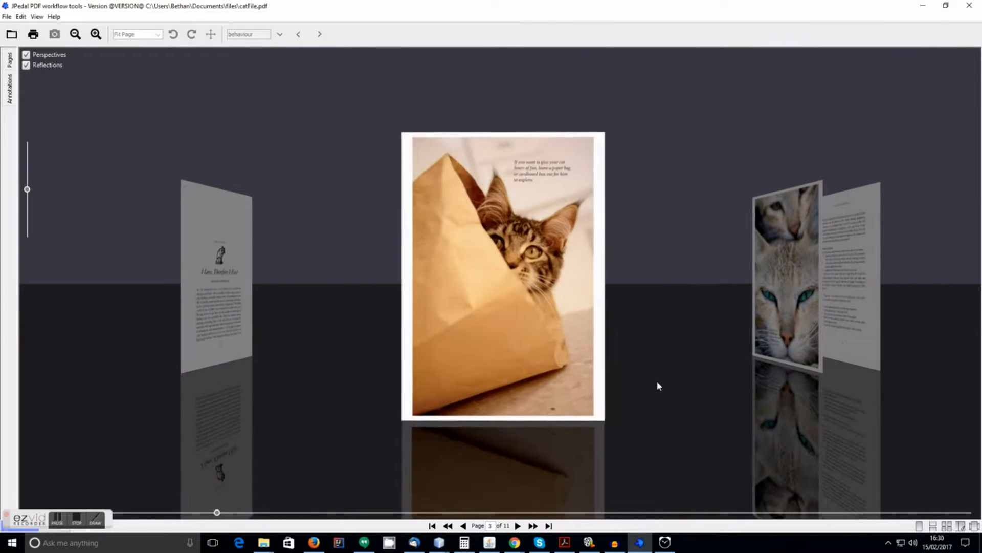
{"action": "left_click", "coordinate": [533, 526]}
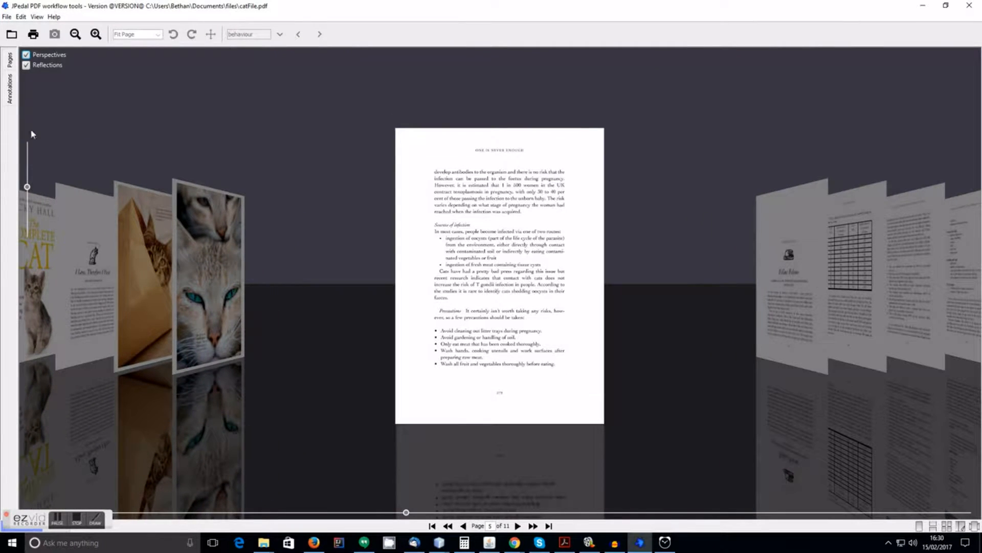
{"action": "left_click", "coordinate": [26, 65]}
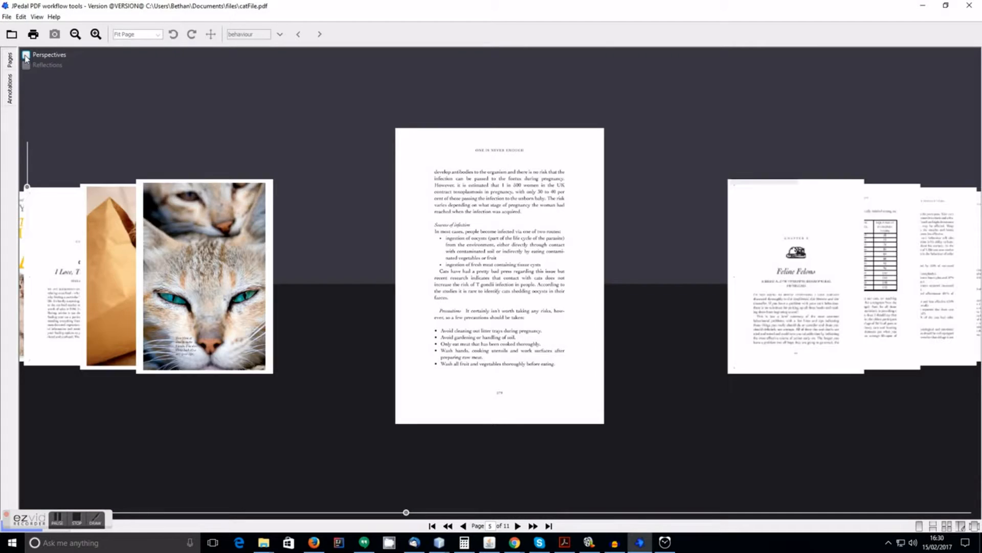
{"action": "left_click", "coordinate": [26, 65]}
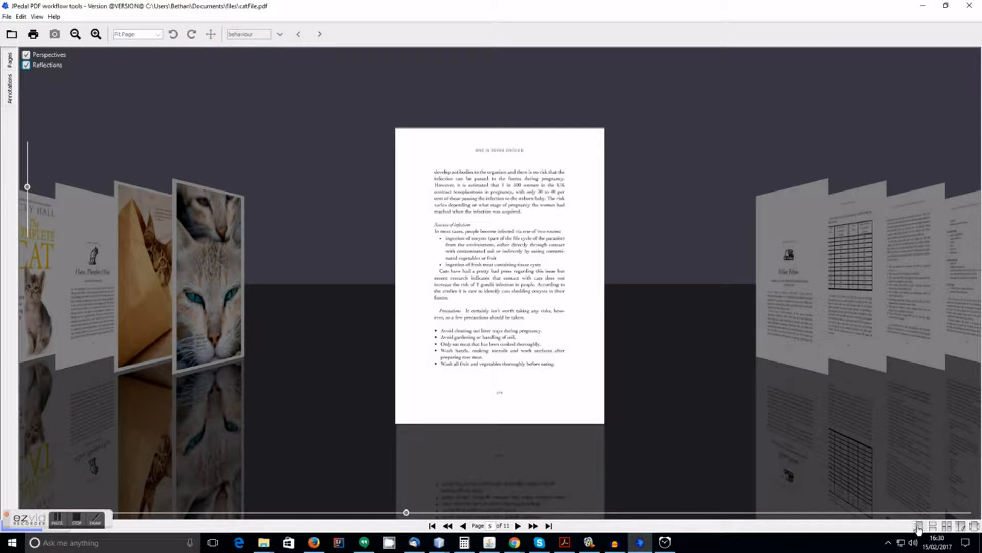
{"action": "left_click", "coordinate": [917, 527]}
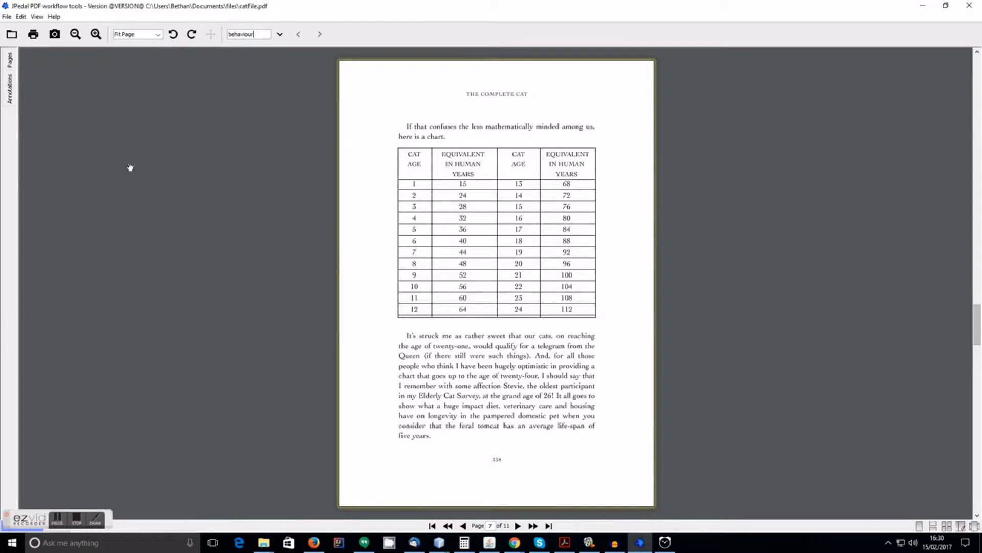
Step: Open the Pages thumbnail sidebar and scroll its thumbnails down, then back to the cover
{"action": "left_click", "coordinate": [9, 60]}
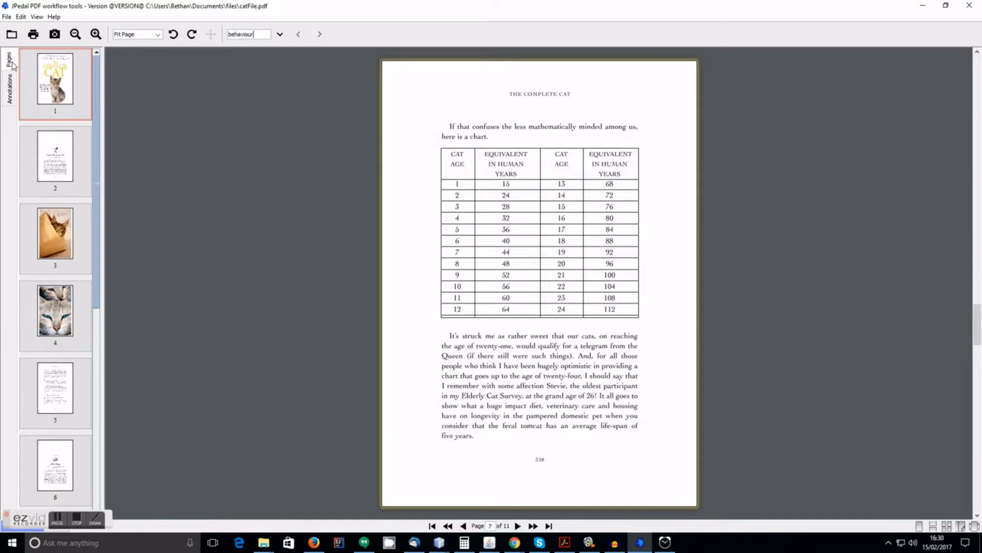
{"action": "scroll", "scroll_direction": "down", "scroll_amount": 3}
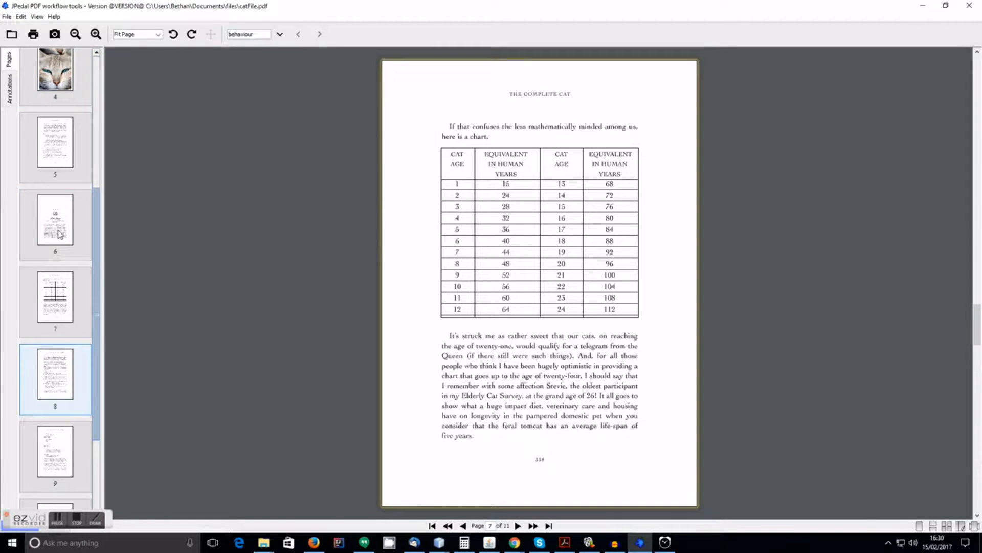
{"action": "scroll", "scroll_direction": "up", "scroll_amount": 3}
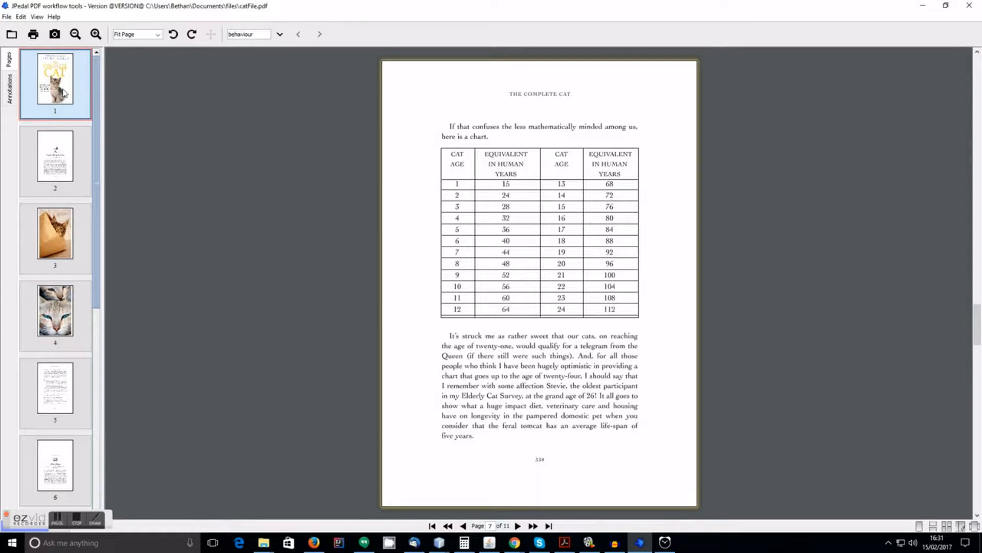
Step: Jump to the cover, step through 'behaviour' matches to page 8, then go back to page 7
{"action": "left_click", "coordinate": [432, 527]}
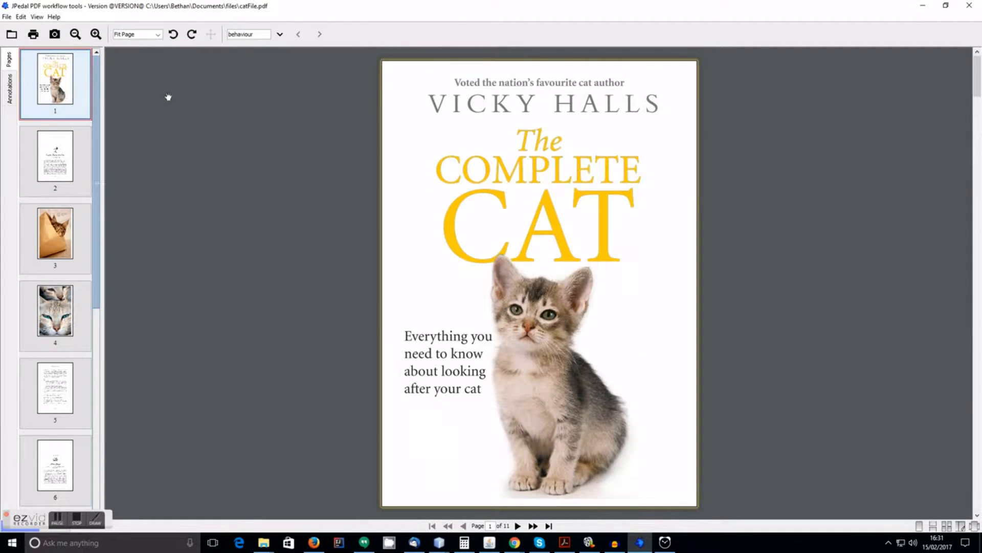
{"action": "left_click", "coordinate": [250, 34]}
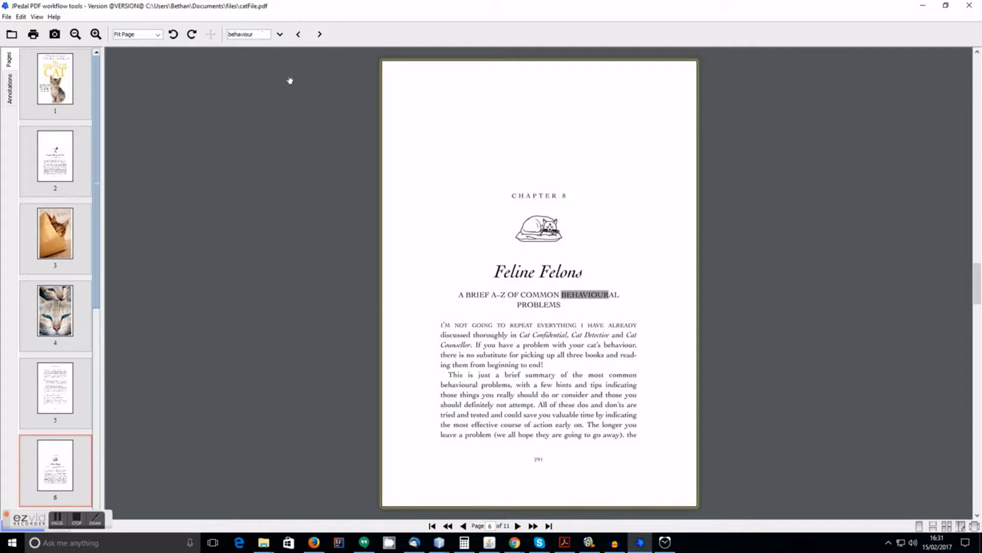
{"action": "left_click", "coordinate": [319, 34]}
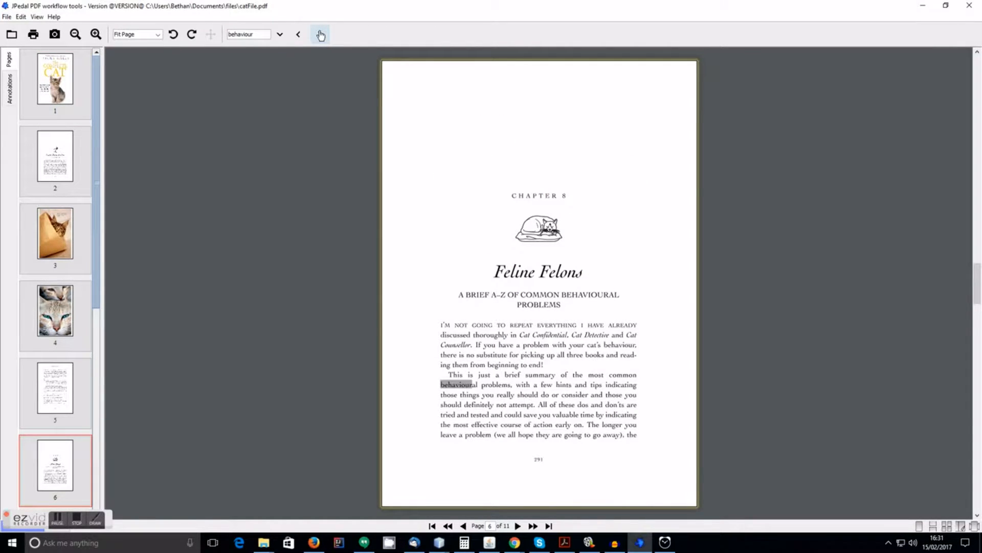
{"action": "left_click", "coordinate": [320, 35]}
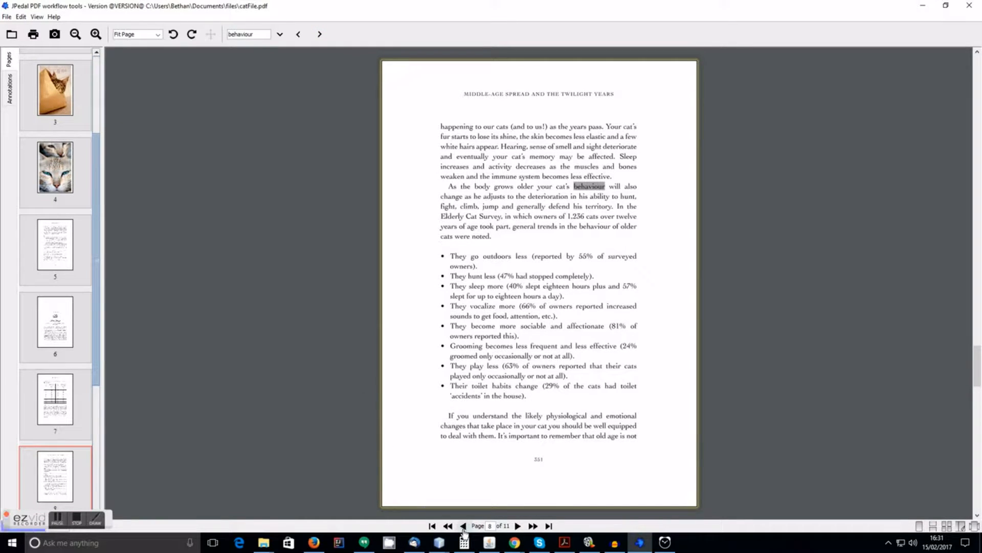
{"action": "left_click", "coordinate": [463, 526]}
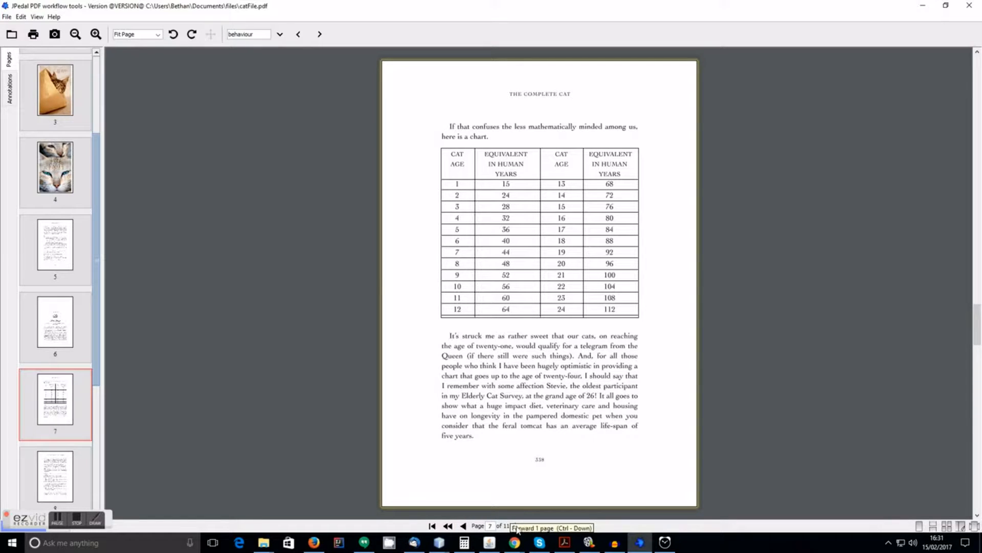
{"action": "mouse_move", "coordinate": [499, 397]}
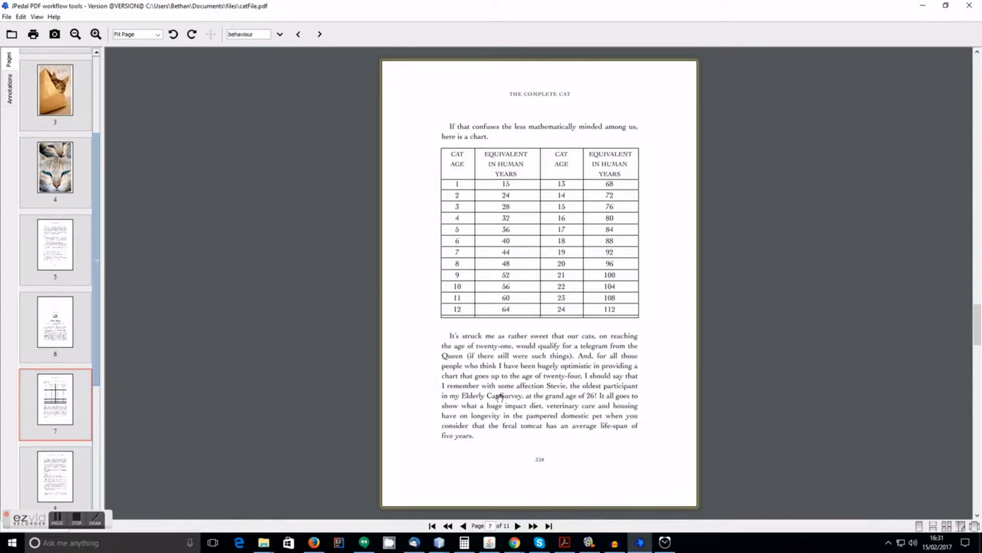
{"action": "mouse_move", "coordinate": [450, 335]}
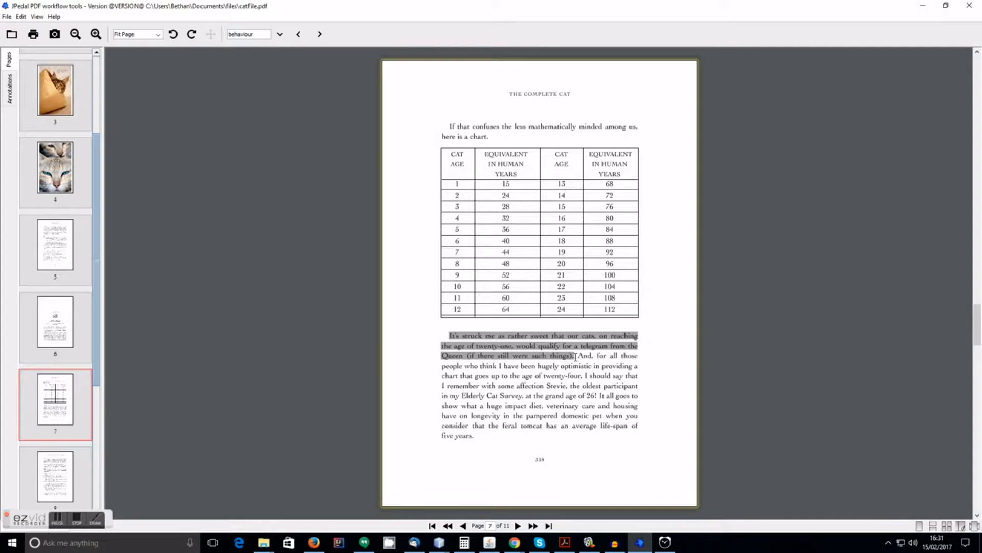
Step: Extract page 7's selected paragraph as plain text using rectangular extraction
{"action": "right_click", "coordinate": [567, 356]}
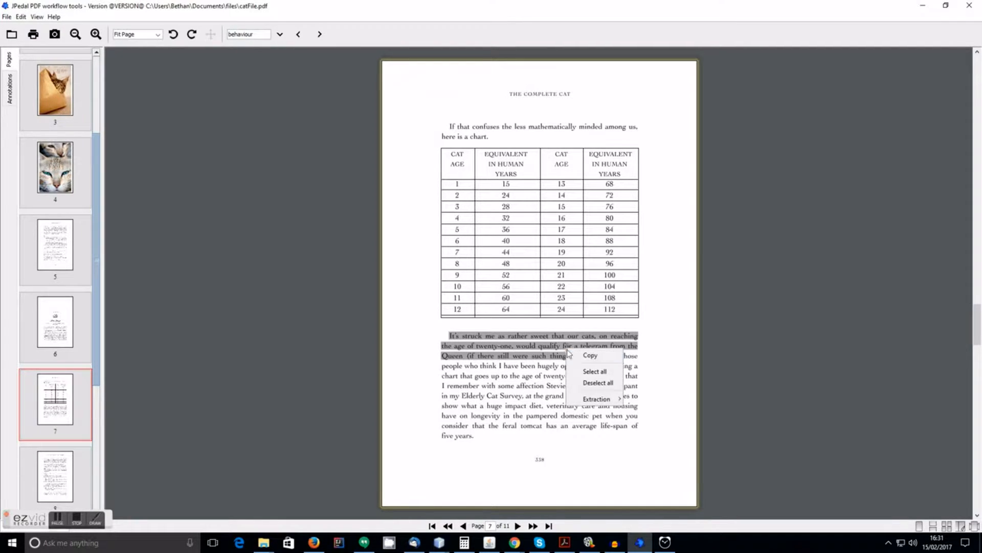
{"action": "left_click", "coordinate": [597, 399]}
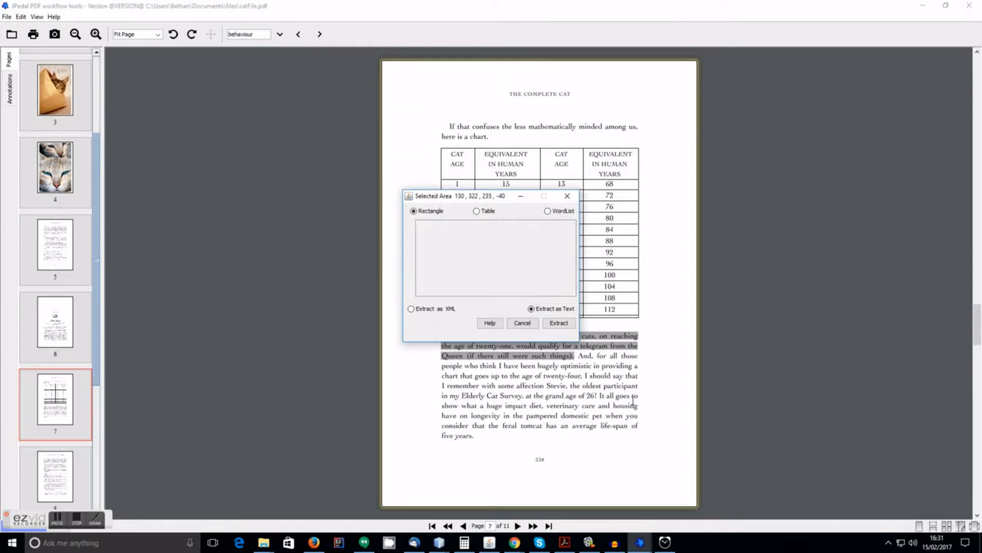
{"action": "left_click", "coordinate": [477, 210]}
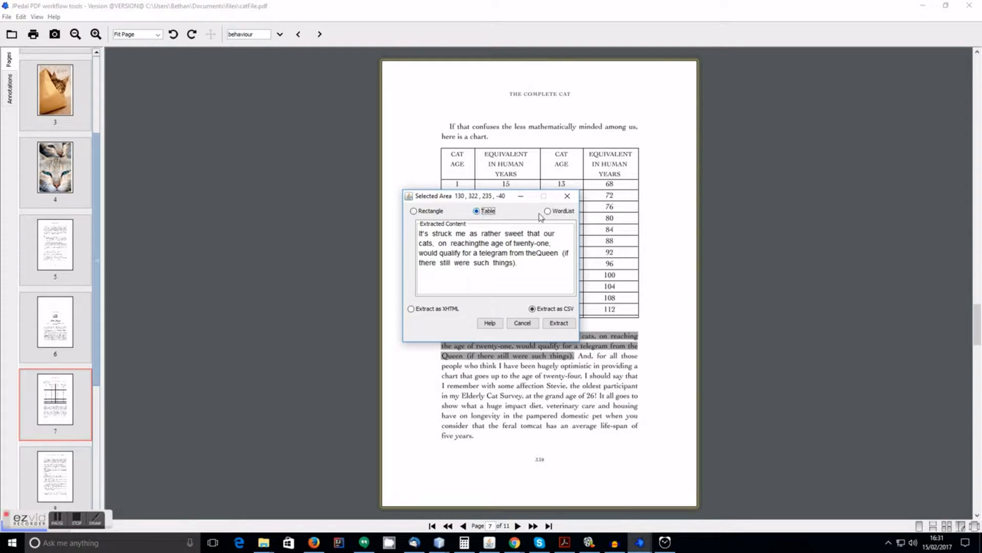
{"action": "left_click", "coordinate": [548, 210]}
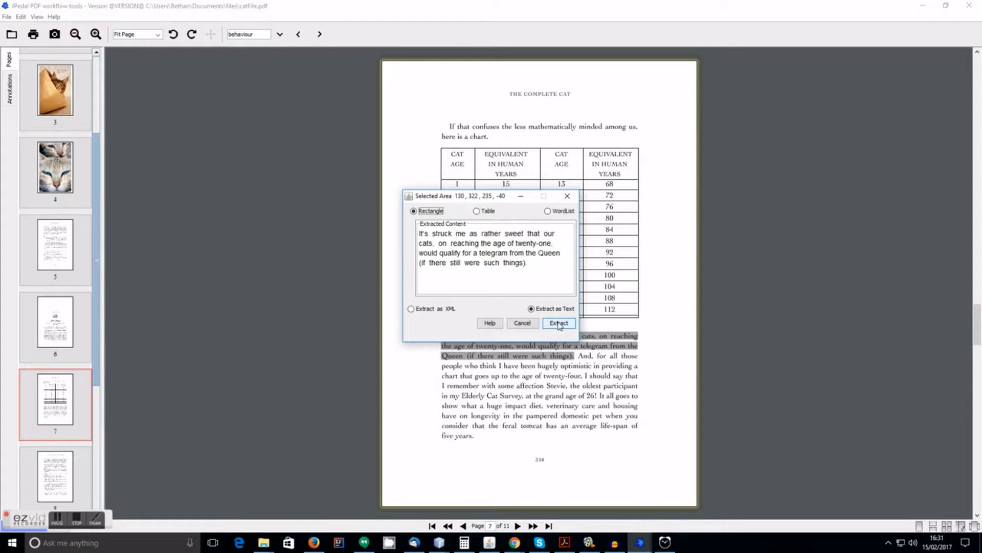
{"action": "left_click", "coordinate": [557, 322]}
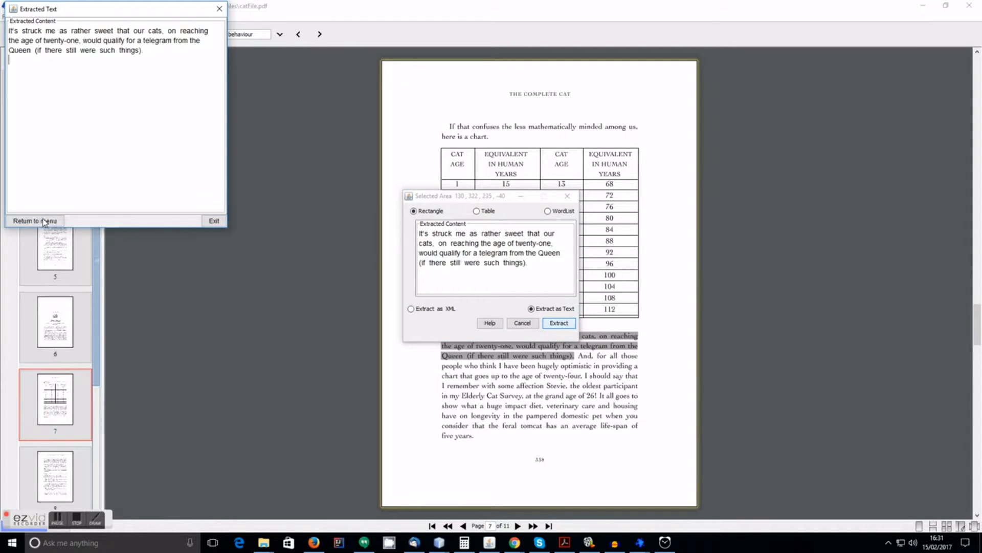
Step: Re-extract the paragraph as XML and close the extraction results
{"action": "left_click", "coordinate": [218, 8]}
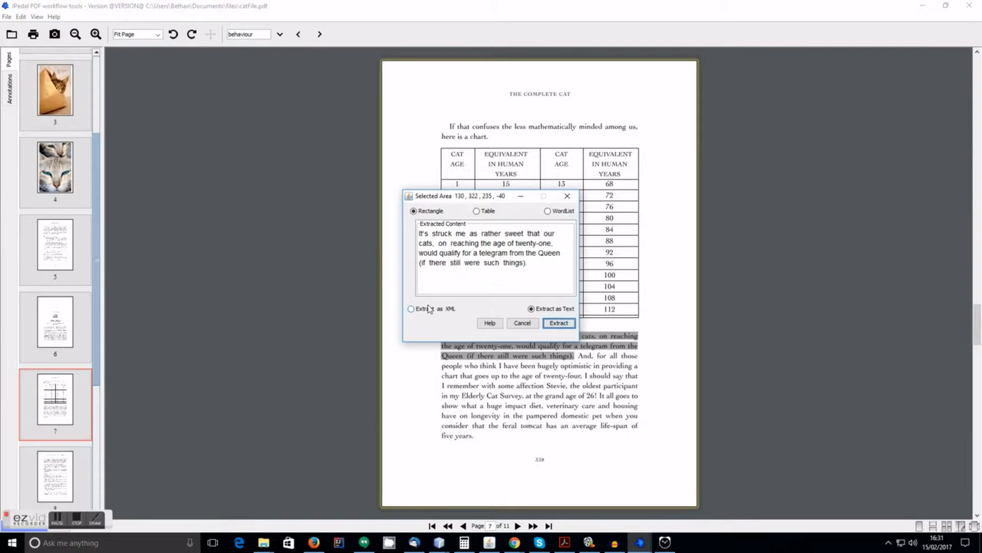
{"action": "left_click", "coordinate": [412, 308]}
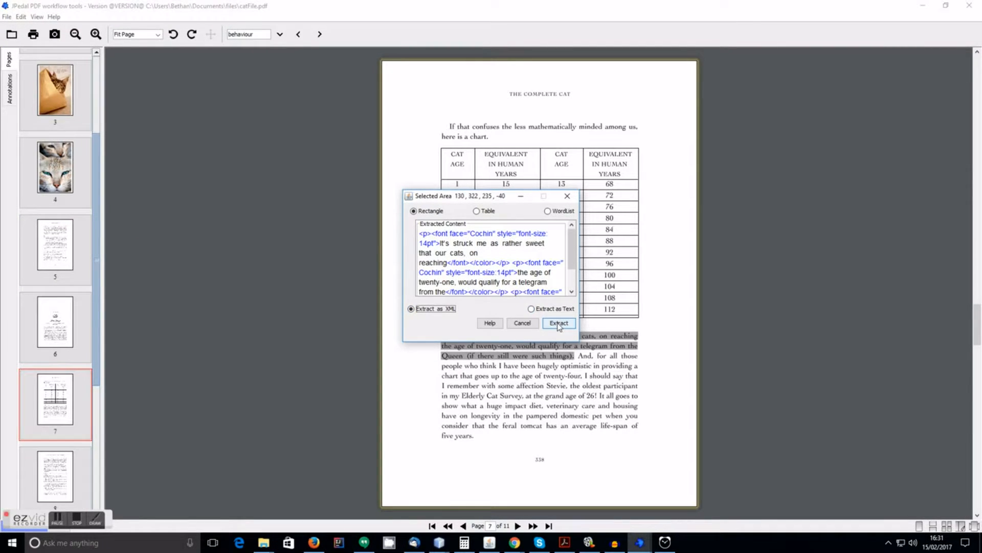
{"action": "left_click", "coordinate": [557, 323]}
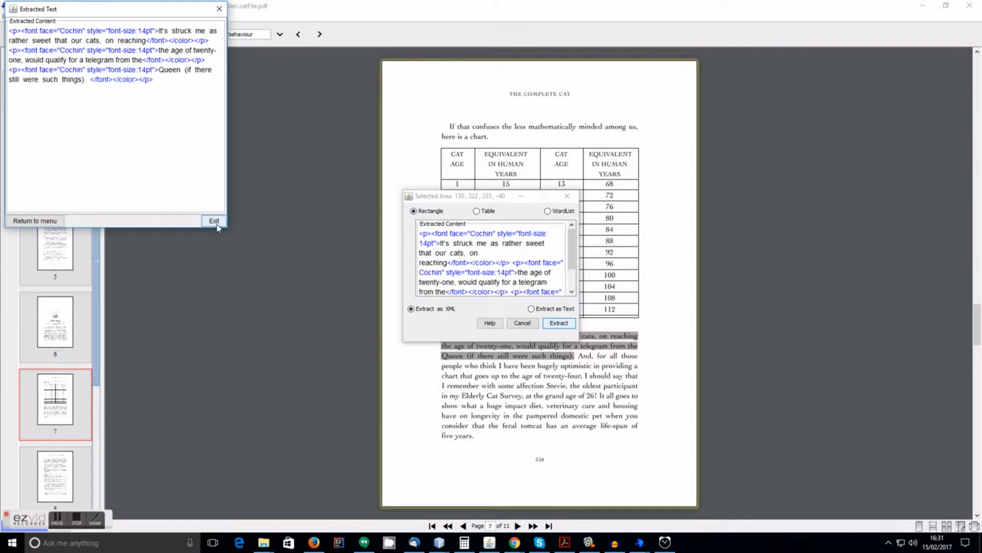
{"action": "left_click", "coordinate": [213, 220]}
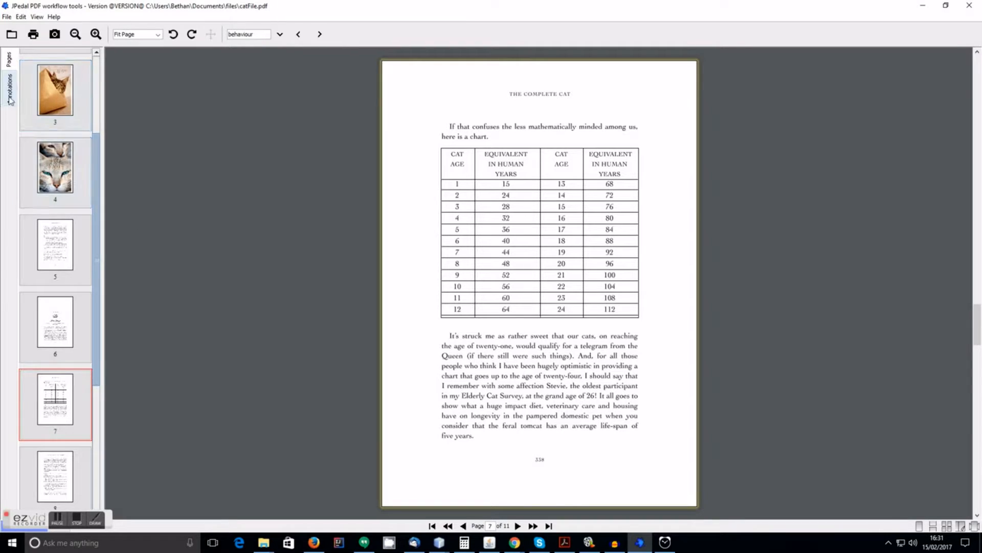
Step: Apply a yellow highlight to page 7's paragraph below the cat-age table
{"action": "left_click", "coordinate": [8, 80]}
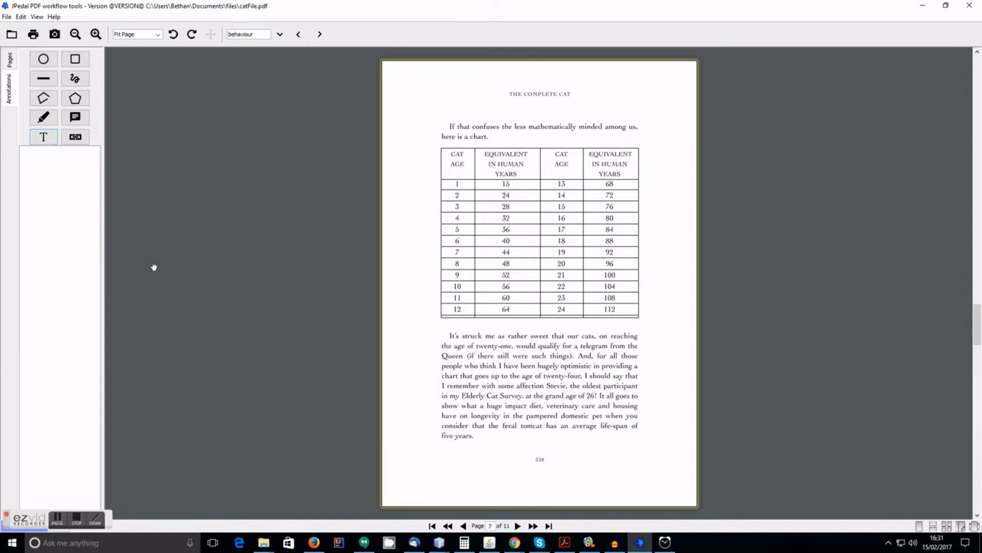
{"action": "left_click", "coordinate": [43, 118]}
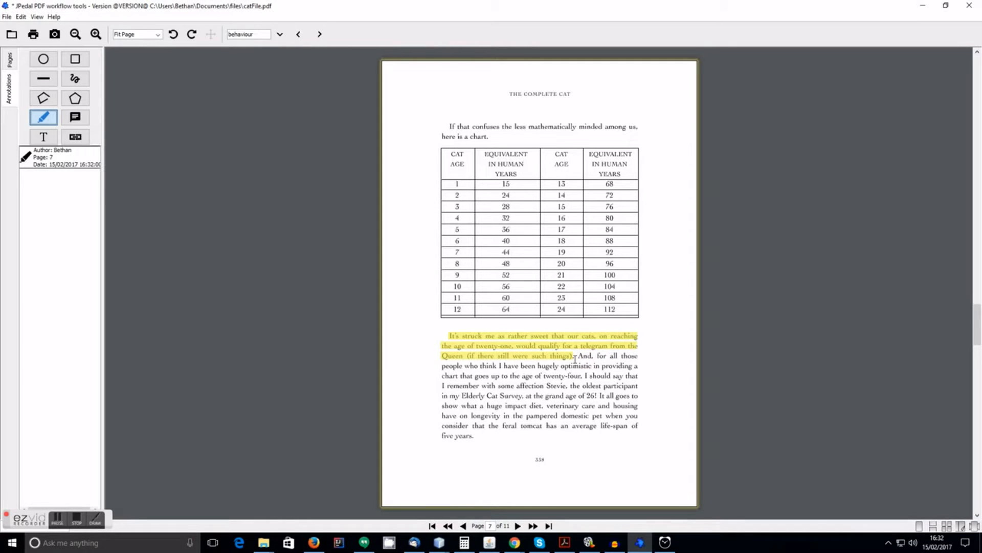
{"action": "mouse_move", "coordinate": [288, 216]}
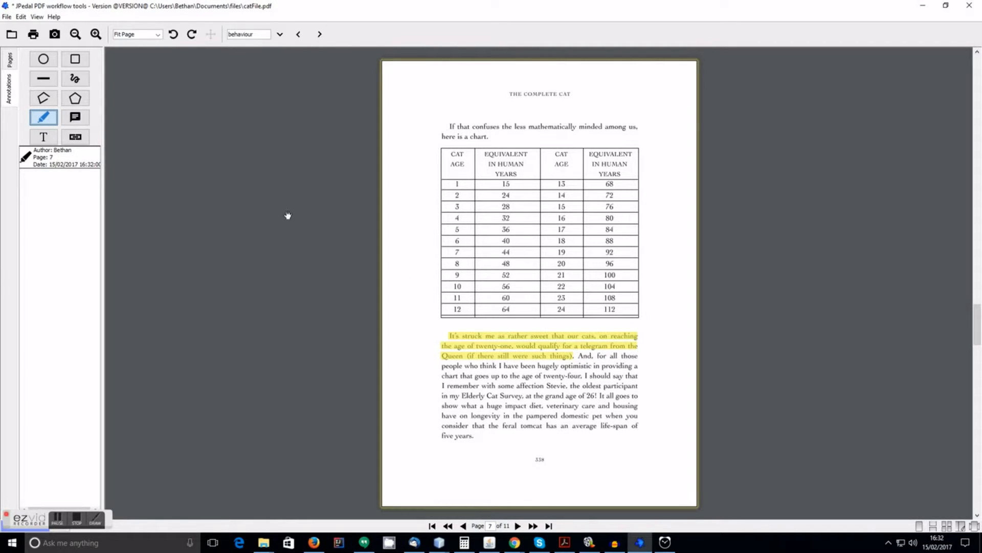
{"action": "mouse_move", "coordinate": [285, 223]}
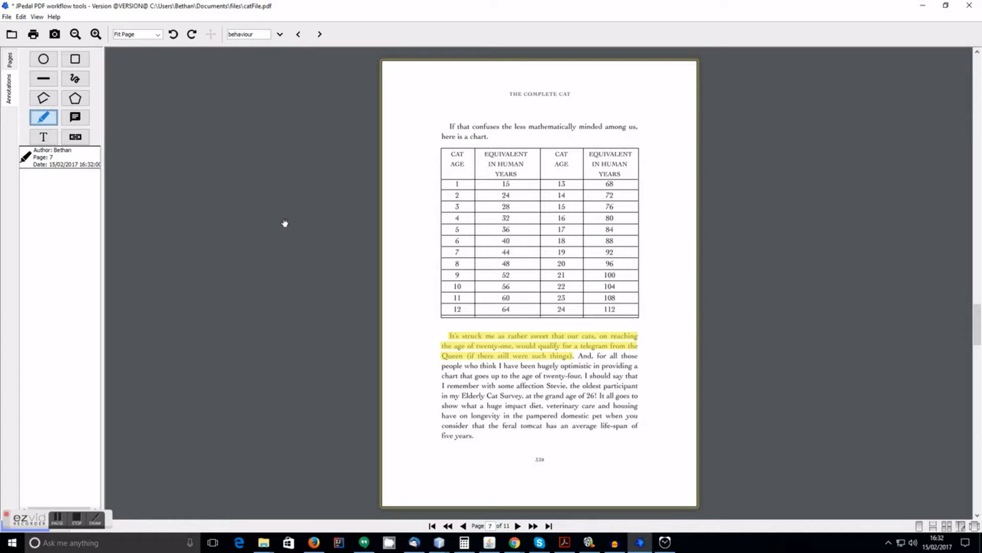
{"action": "left_click", "coordinate": [75, 117]}
{"action": "type", "text": "Important parag"}
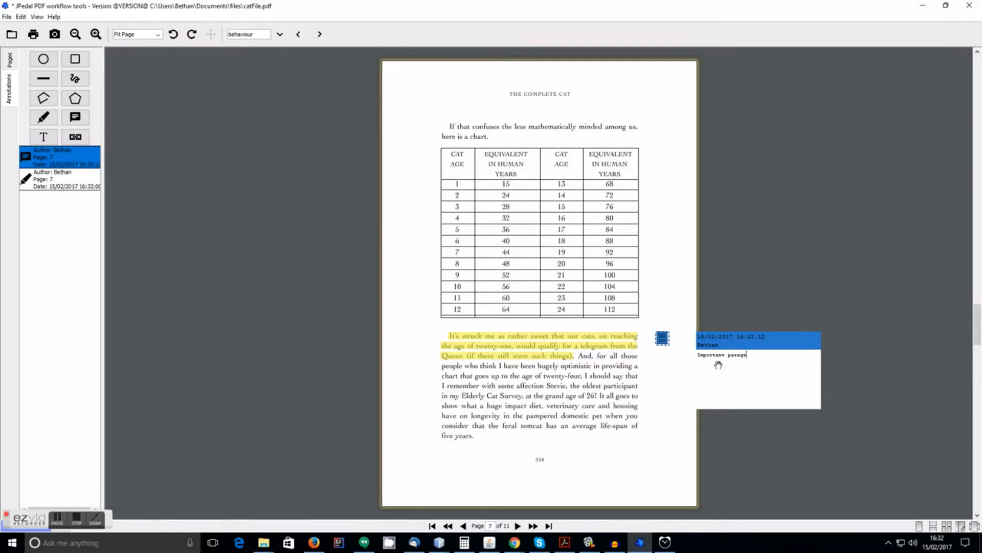
Step: Finish typing 'Important paragraph' into the sticky note beside the highlight
{"action": "type", "text": "h"}
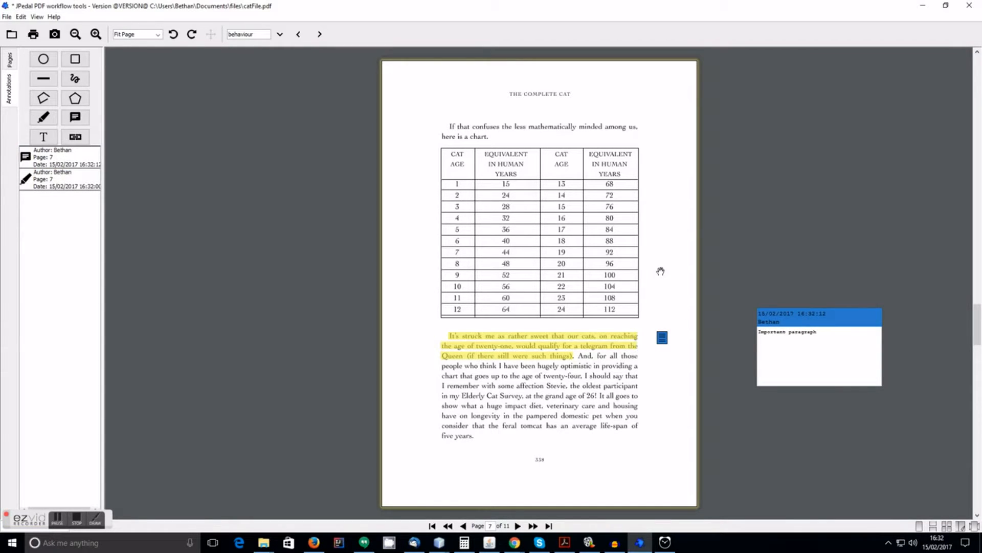
{"action": "left_click", "coordinate": [75, 78]}
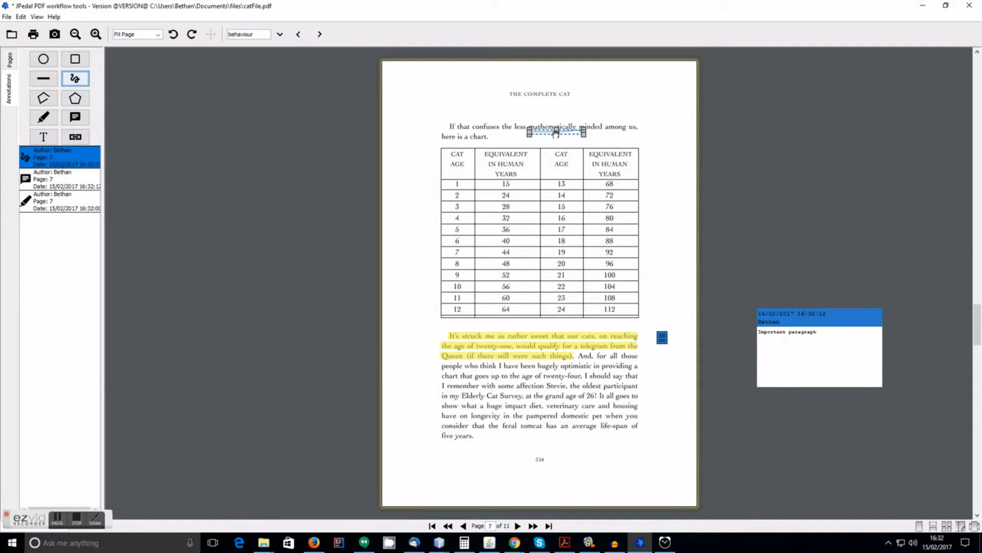
{"action": "right_click", "coordinate": [556, 132]}
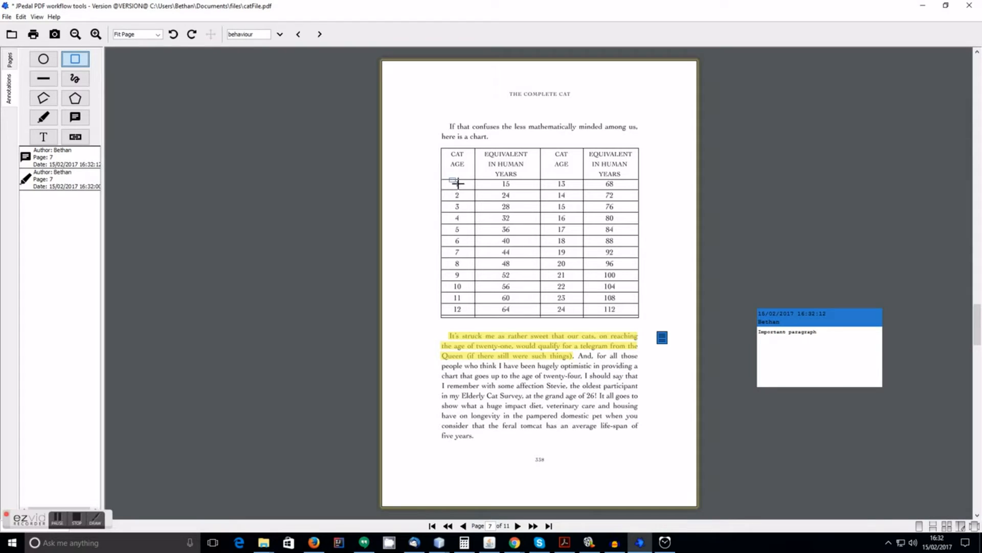
Step: Draw a square around the age 1 cell, set its outline to red and thicken the line
{"action": "left_click", "coordinate": [456, 184]}
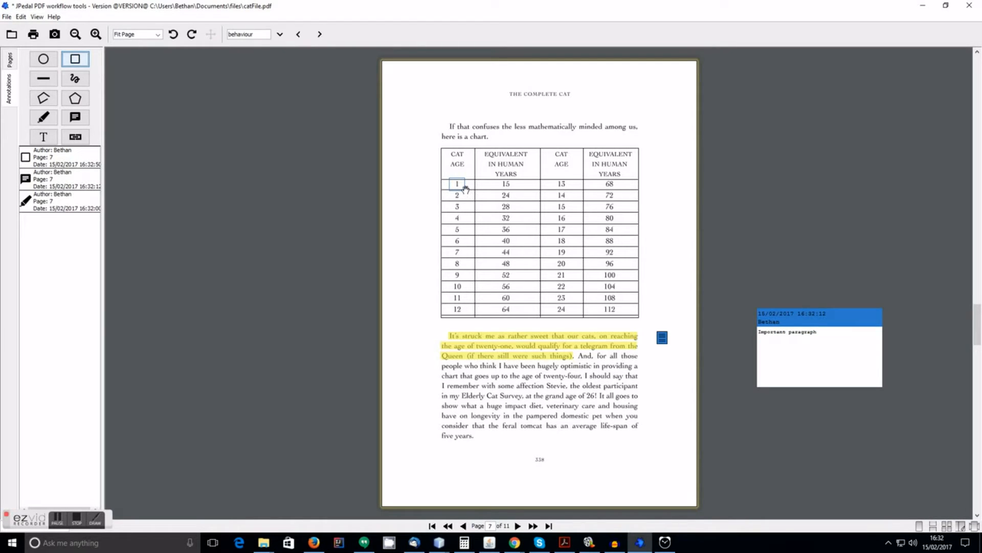
{"action": "right_click", "coordinate": [456, 183]}
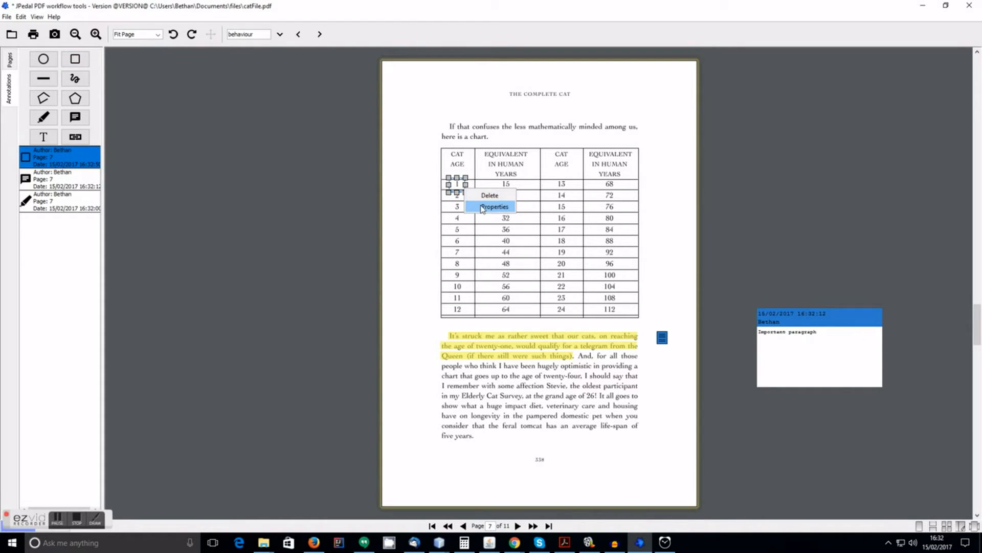
{"action": "left_click", "coordinate": [493, 206]}
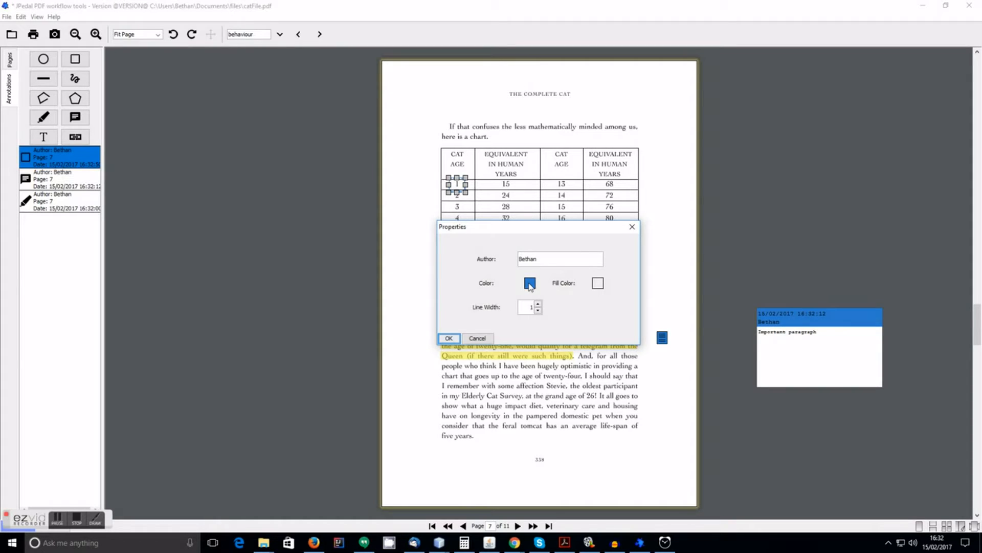
{"action": "left_click", "coordinate": [530, 283]}
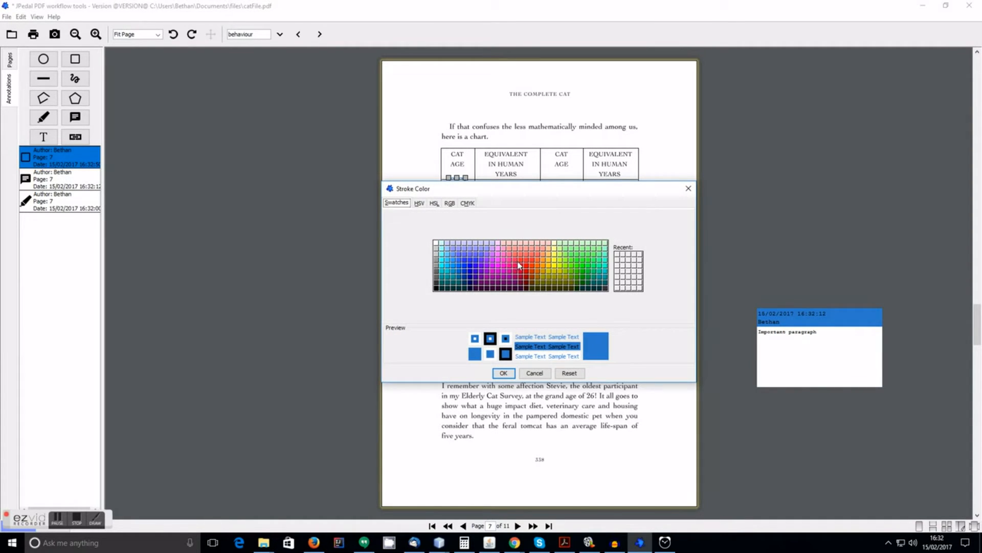
{"action": "left_click", "coordinate": [520, 265]}
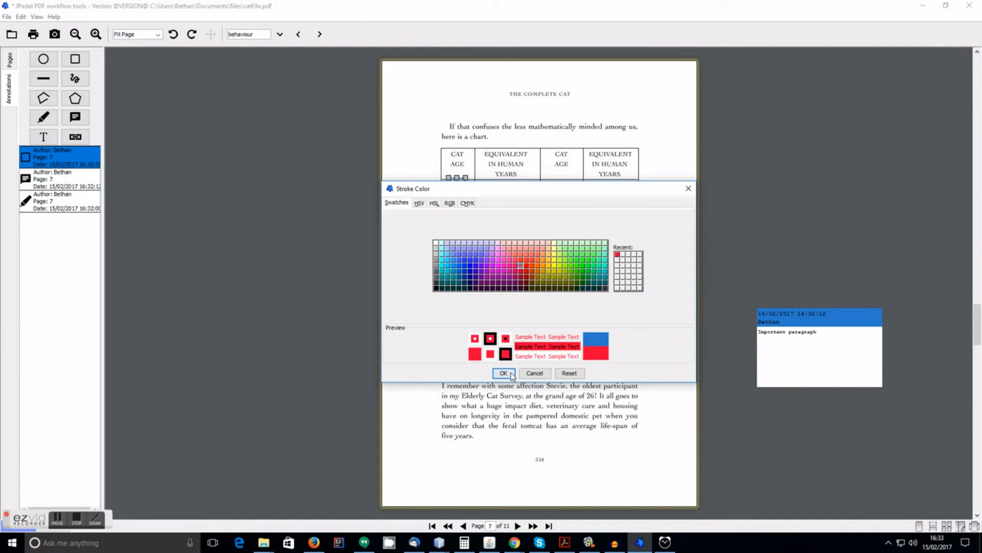
{"action": "left_click", "coordinate": [503, 373]}
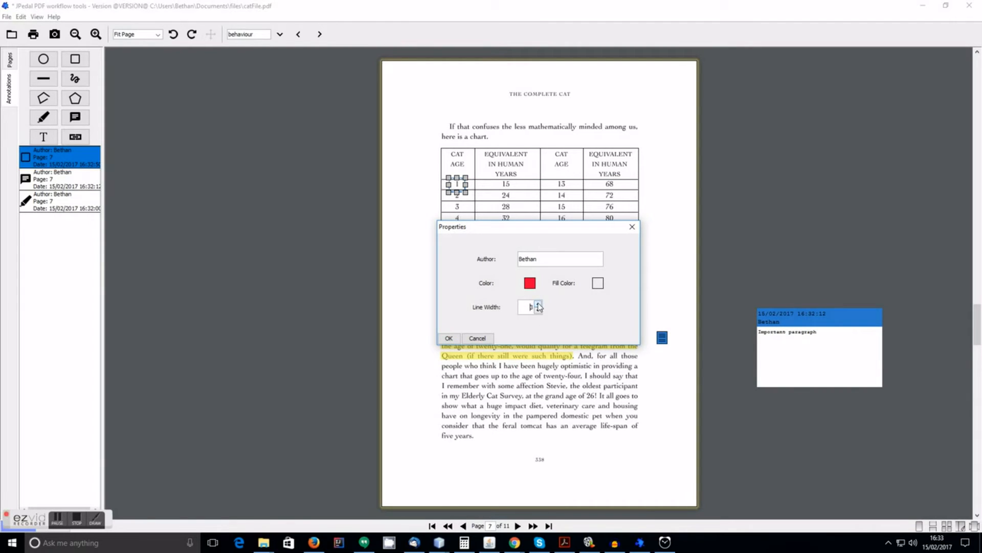
{"action": "left_click", "coordinate": [449, 339]}
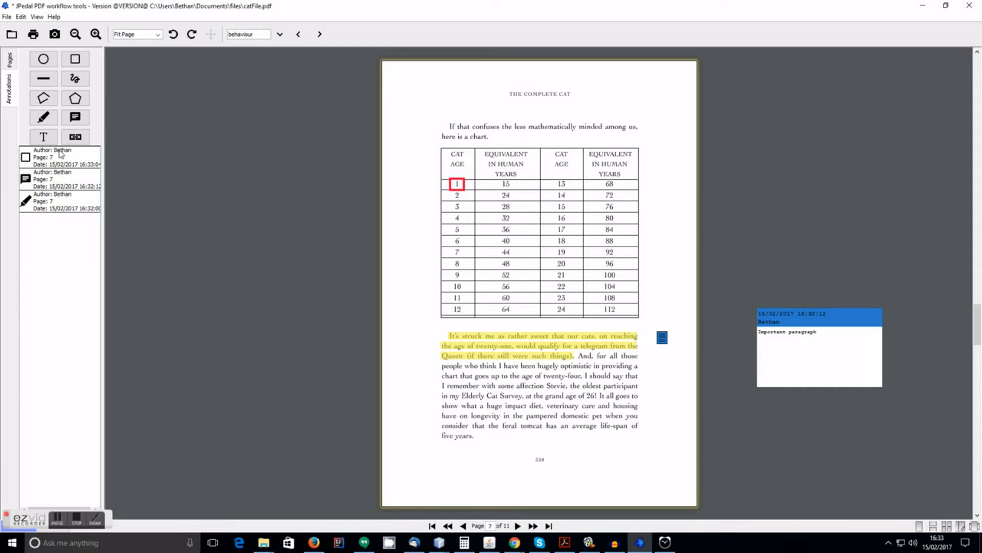
{"action": "left_click", "coordinate": [43, 137]}
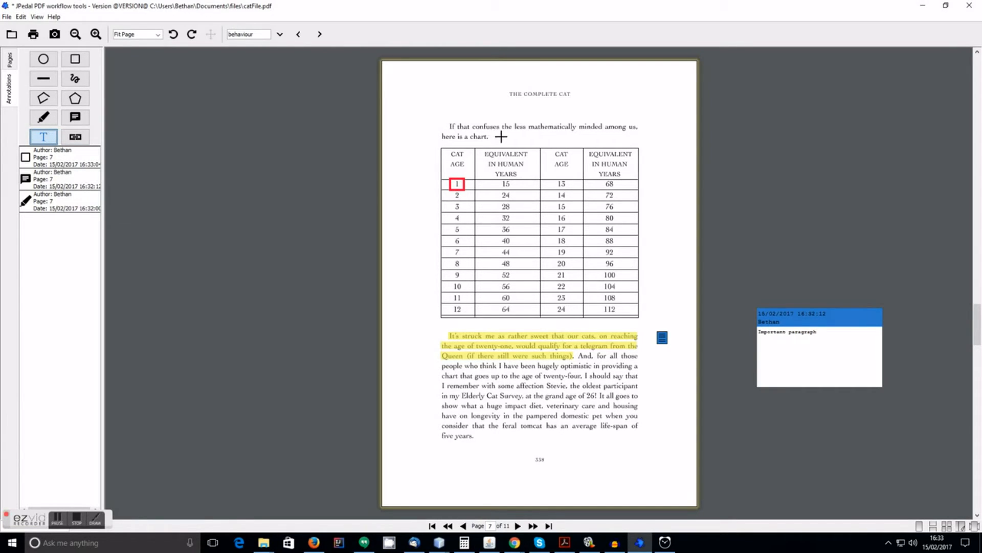
Step: Place a free-text label beside 'here is a chart.' and type 'Table sh'
{"action": "left_click", "coordinate": [502, 137]}
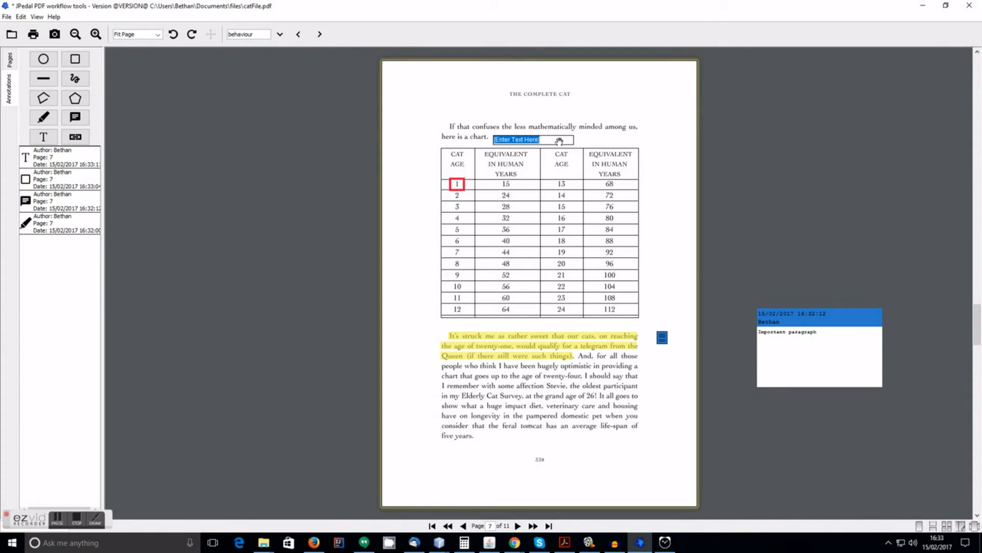
{"action": "type", "text": "Table sh"}
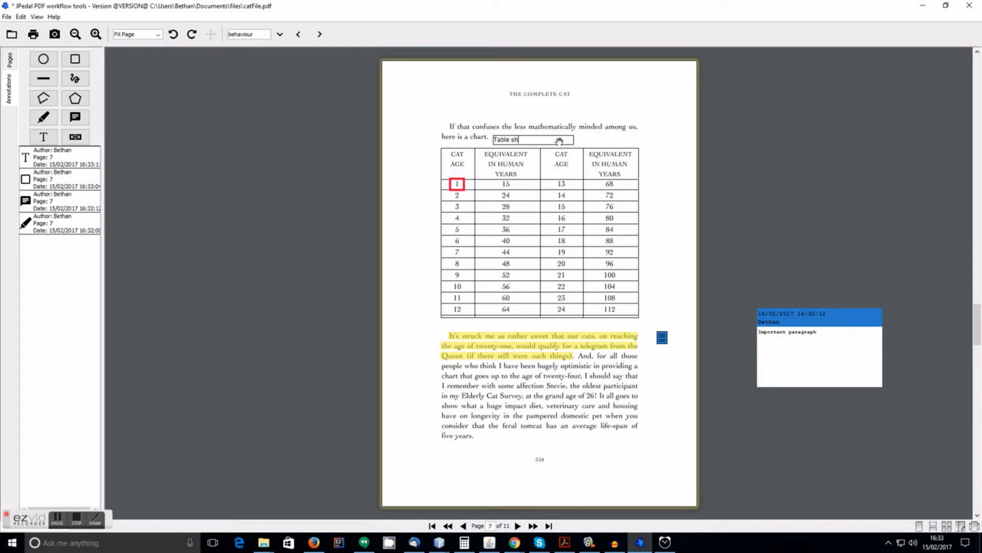